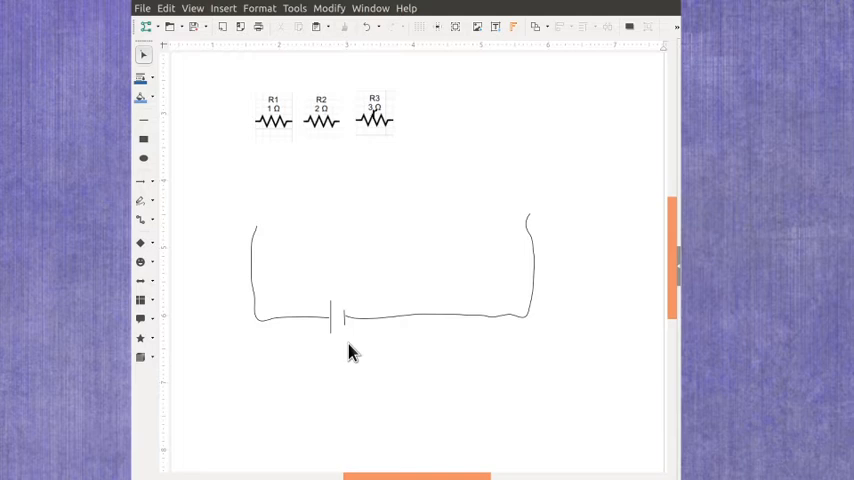
mouse_move(232, 204)
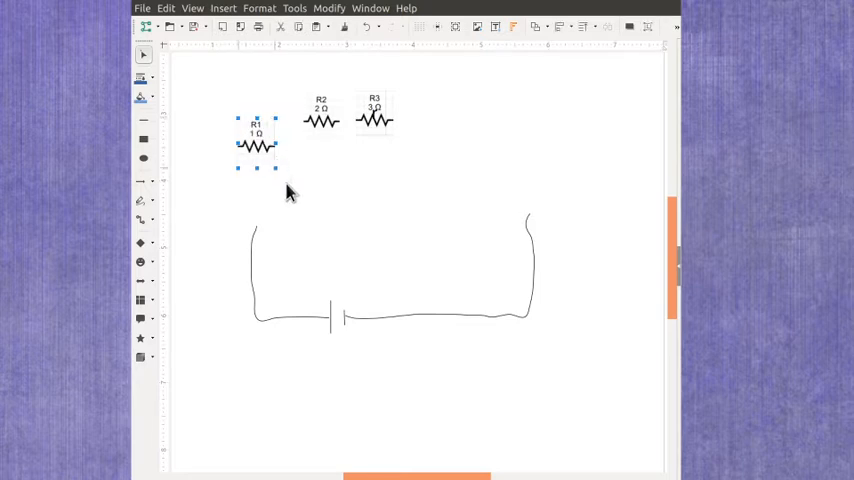
mouse_move(263, 180)
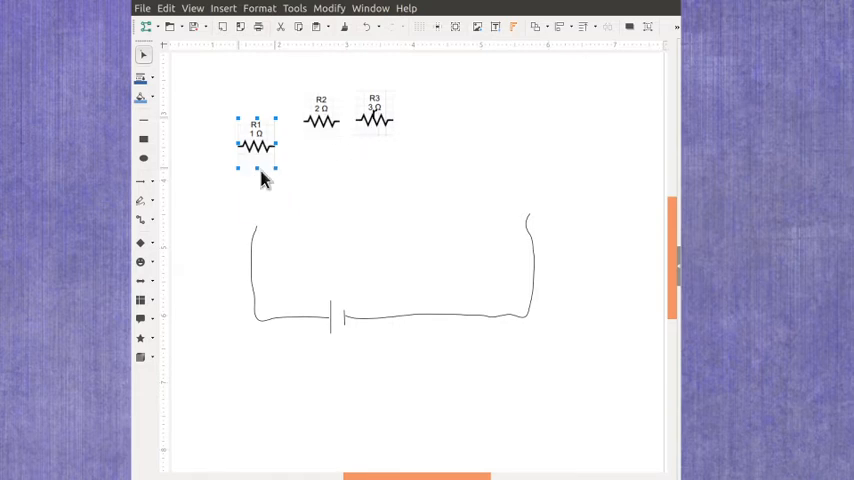
mouse_move(430, 224)
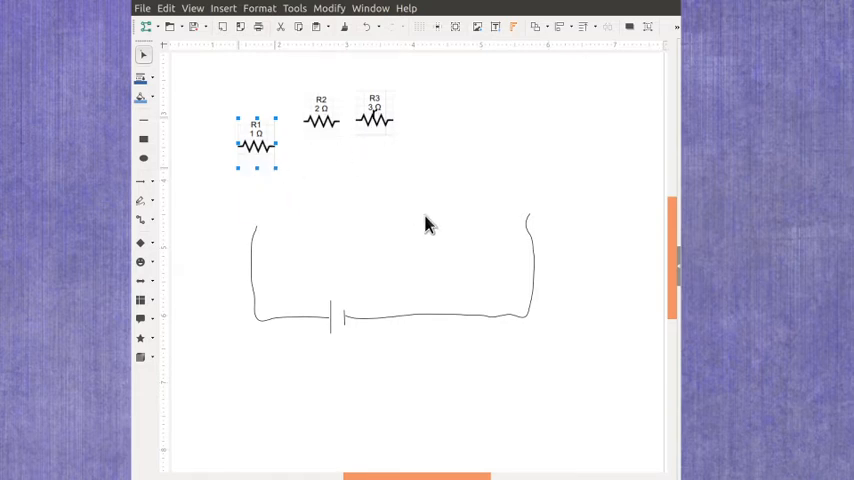
mouse_move(440, 224)
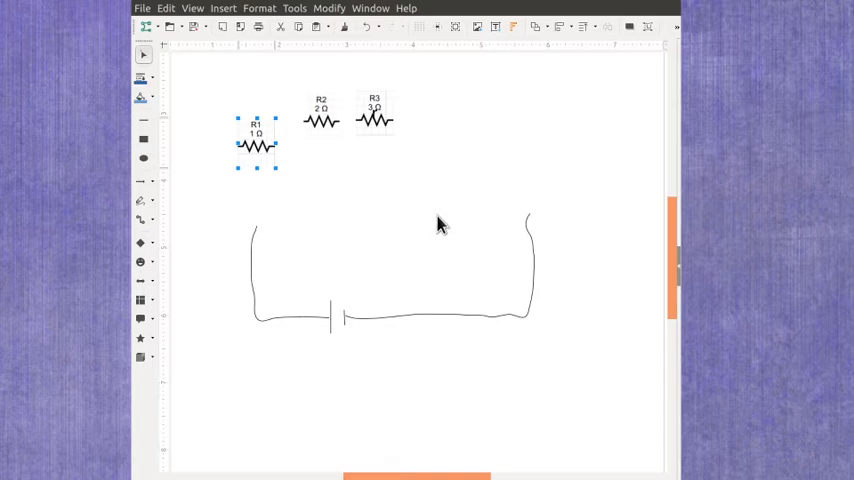
mouse_move(277, 240)
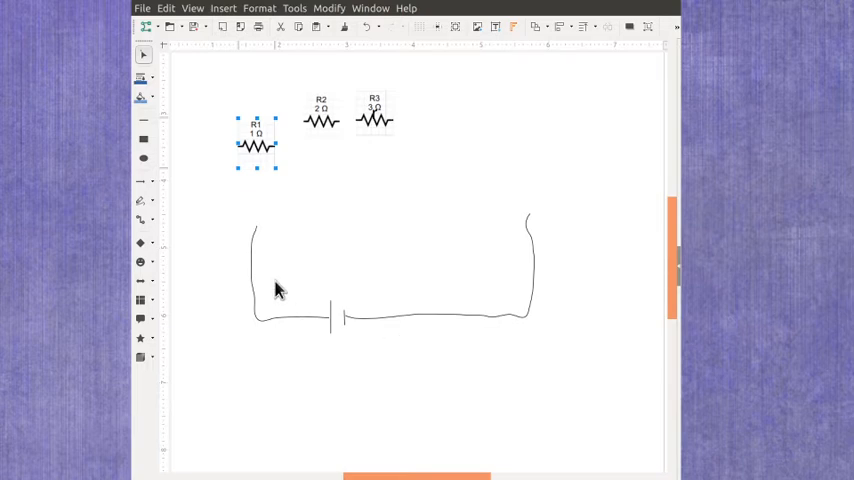
mouse_move(500, 301)
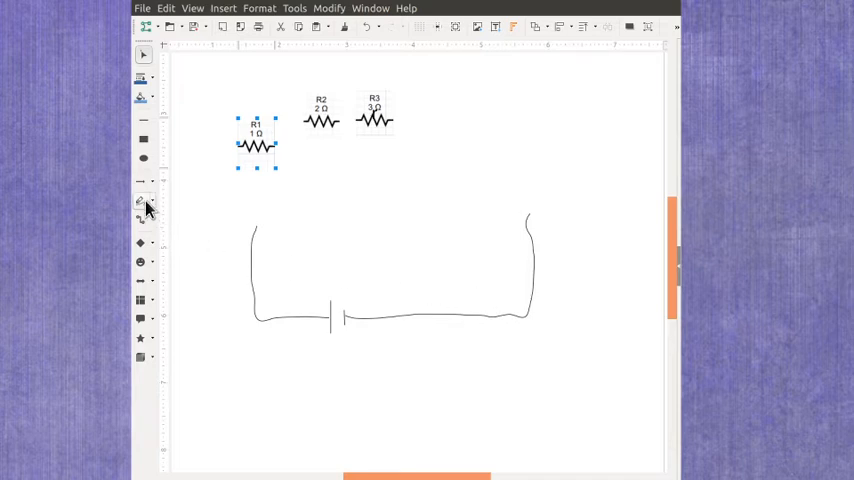
- Draw the freehand top wire and place R1 on it
click(141, 200)
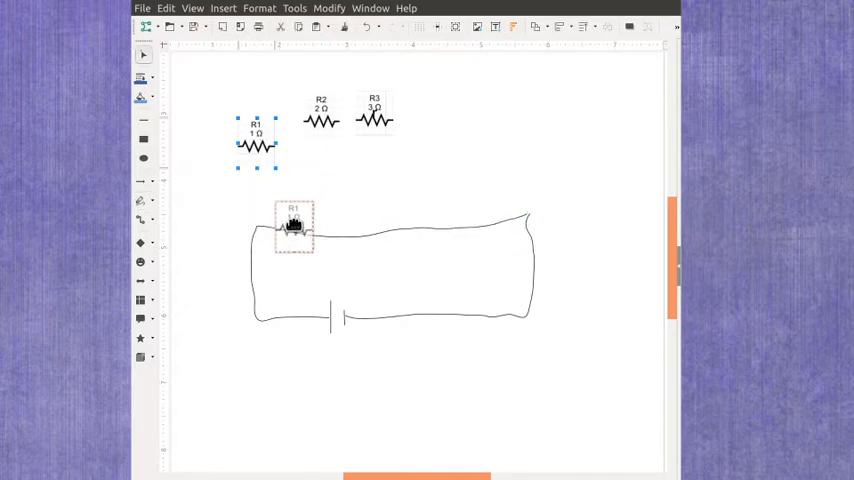
drag(322, 118, 367, 232)
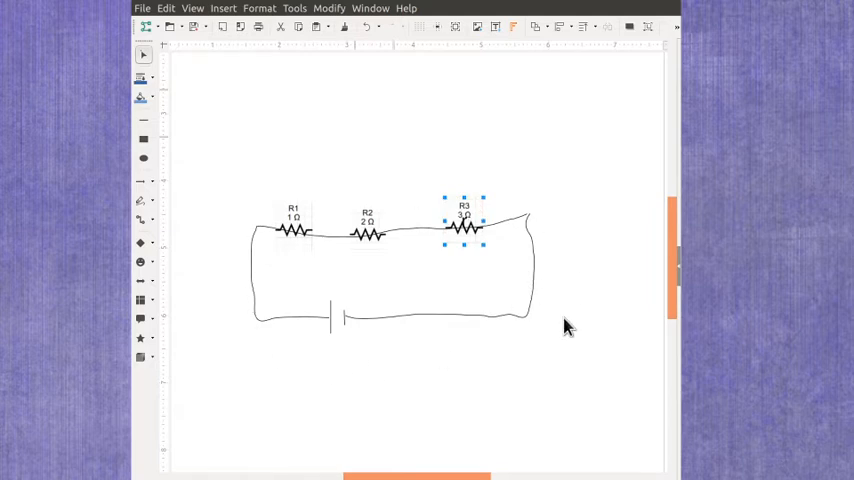
click(345, 392)
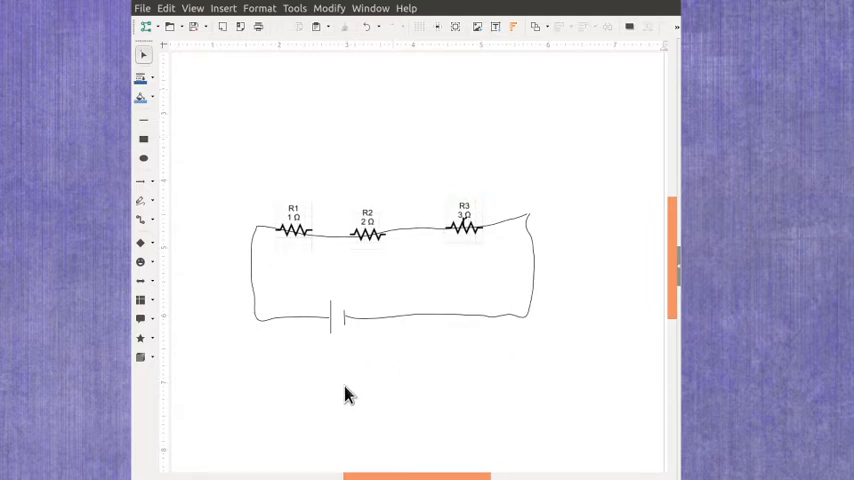
mouse_move(434, 210)
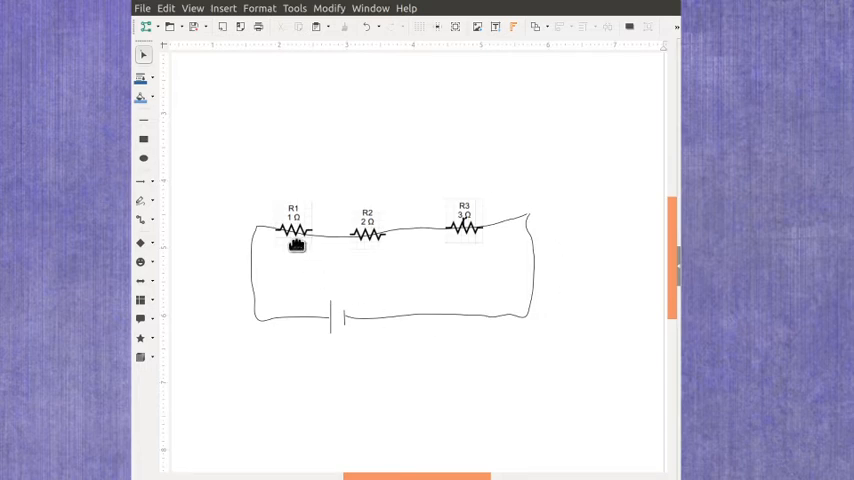
mouse_move(144, 222)
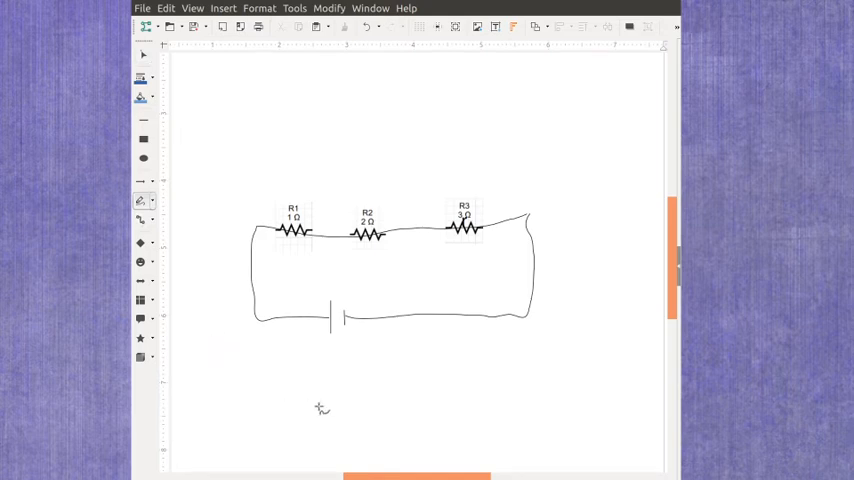
drag(287, 365, 322, 431)
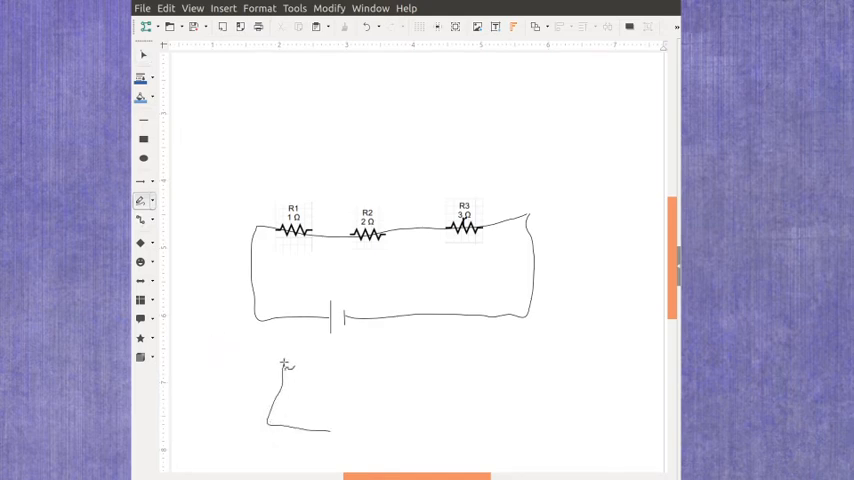
drag(287, 363, 360, 370)
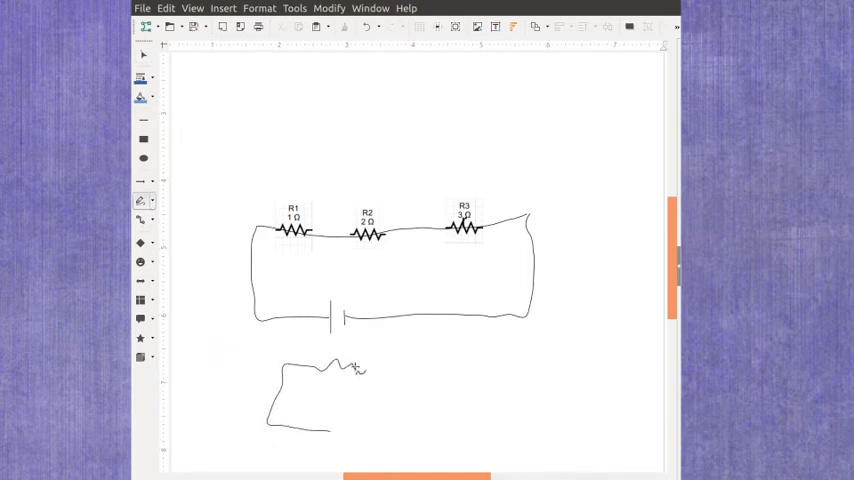
drag(335, 365, 430, 370)
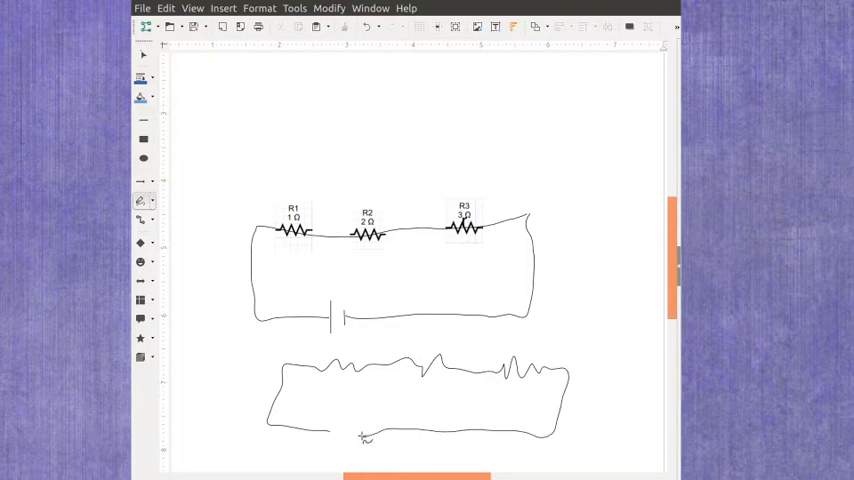
click(418, 398)
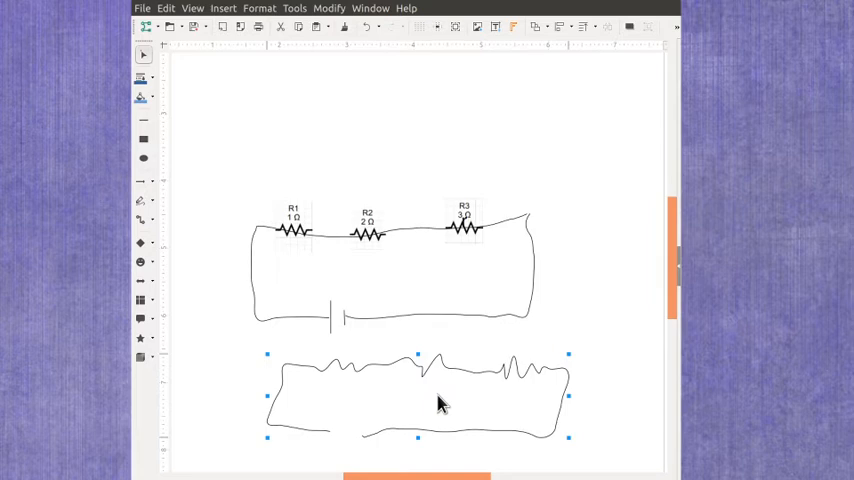
key(Delete)
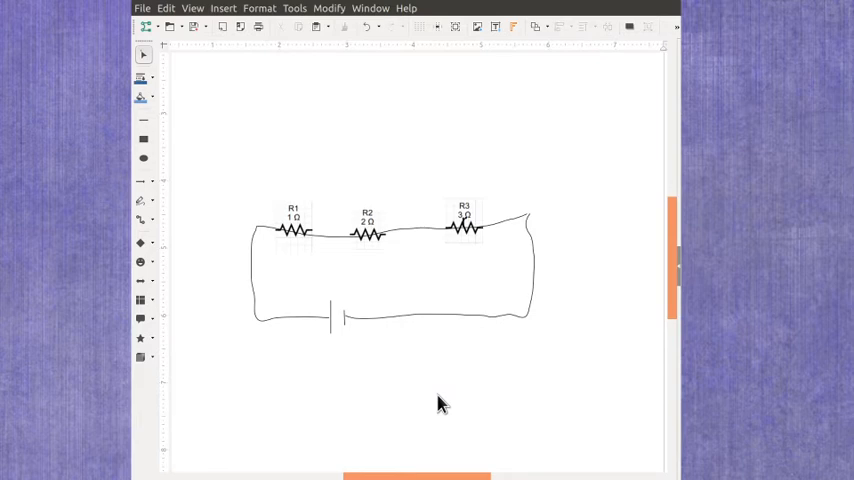
mouse_move(418, 297)
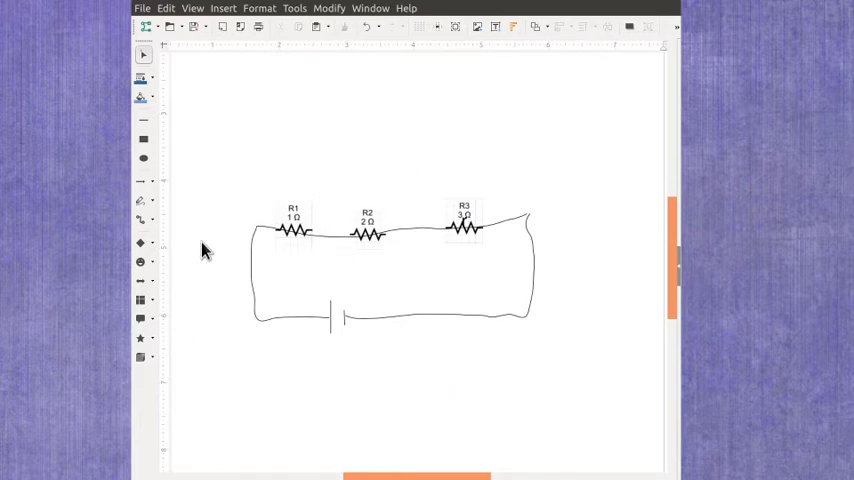
mouse_move(528, 373)
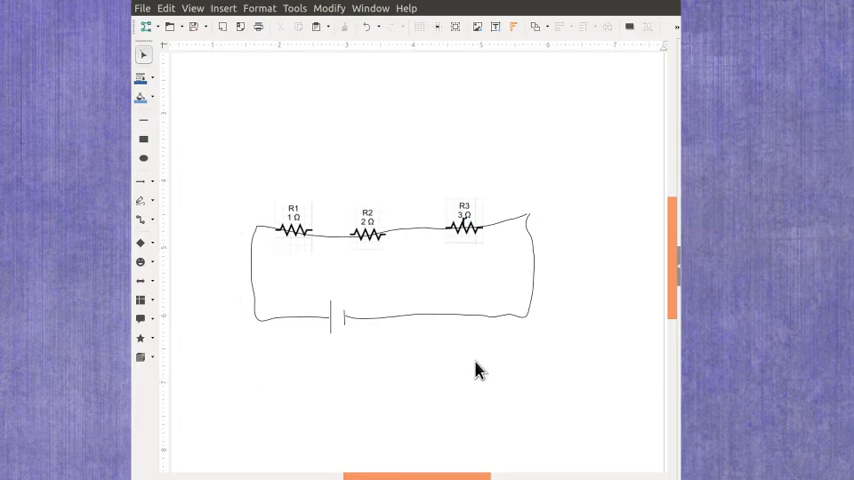
mouse_move(474, 373)
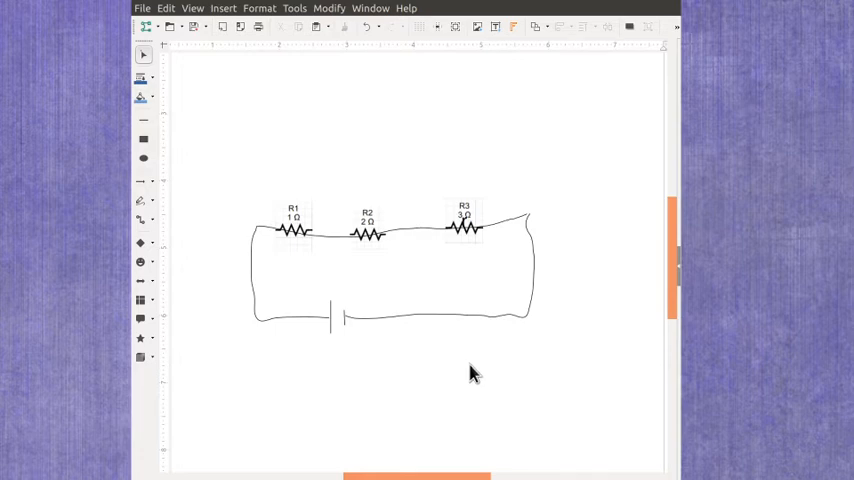
mouse_move(447, 382)
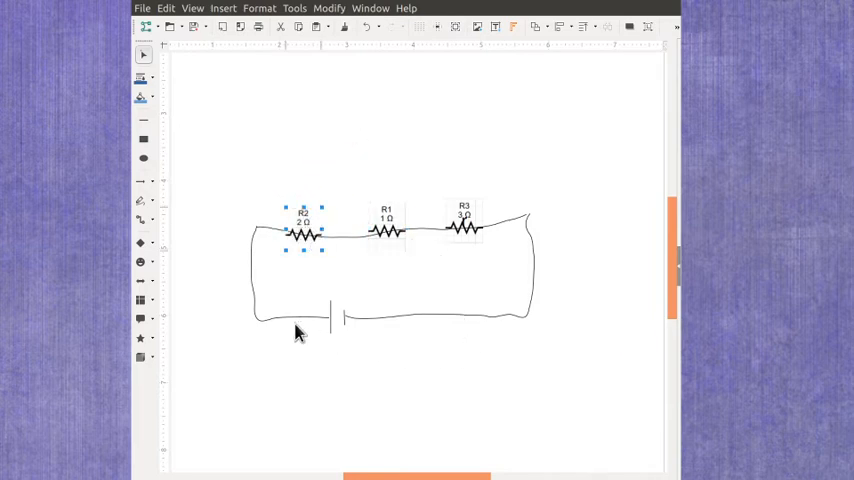
mouse_move(371, 349)
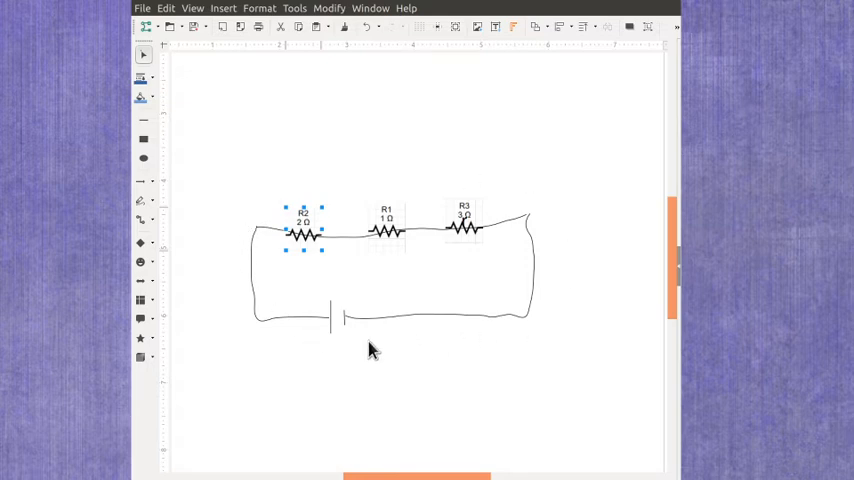
mouse_move(378, 340)
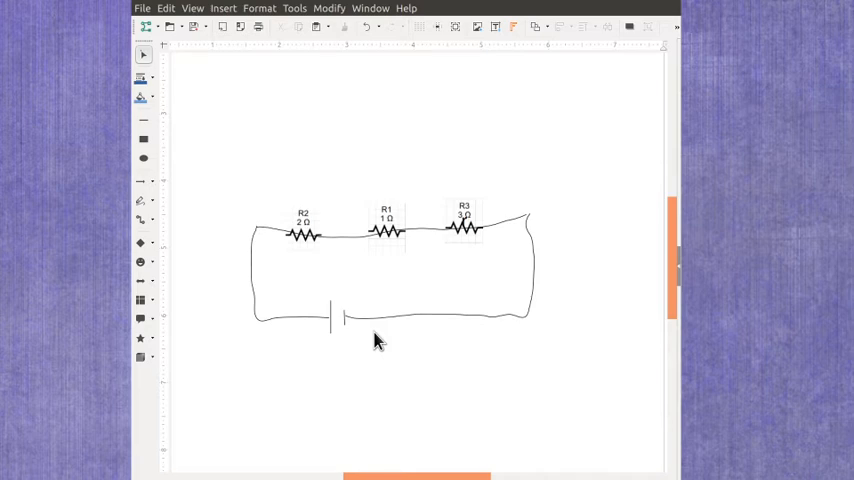
- Lift the resistors off the top wire to sit above the circuit
drag(387, 232, 400, 165)
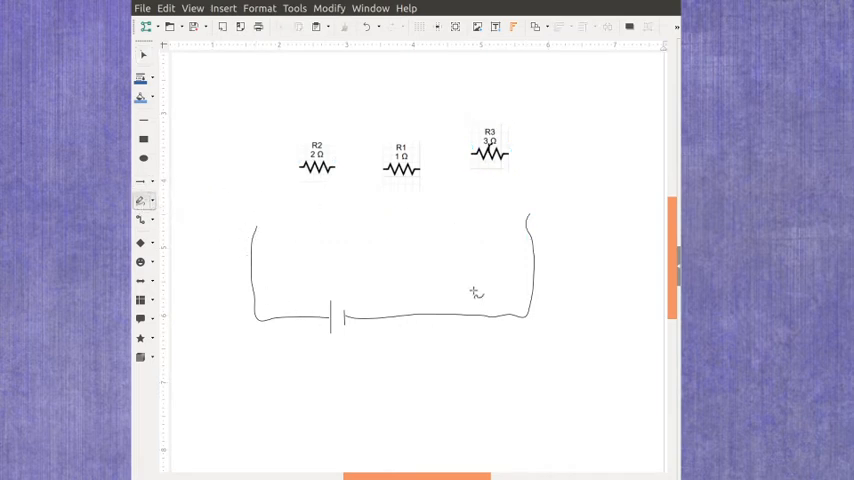
mouse_move(258, 230)
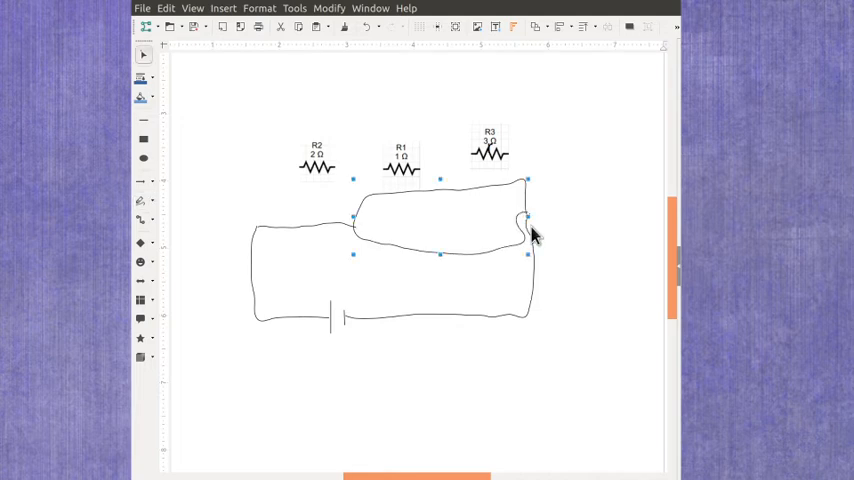
- Select the canvas and drag R3 onto the lower parallel branch
click(576, 355)
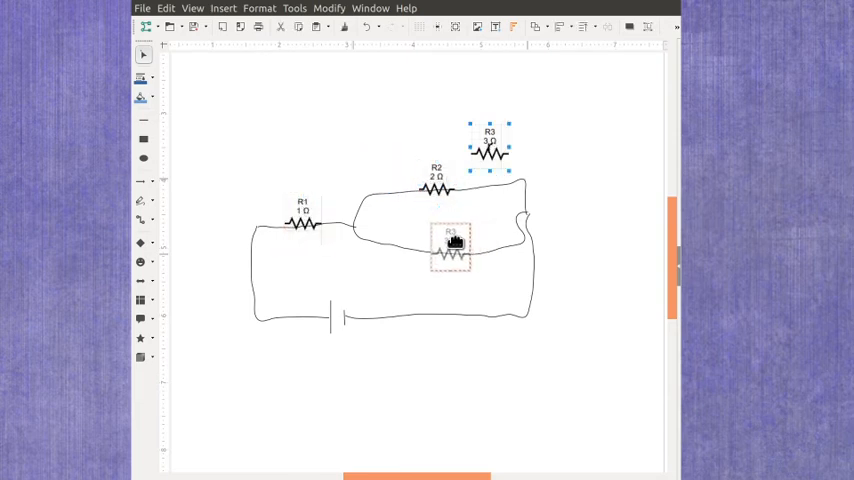
drag(490, 150, 448, 250)
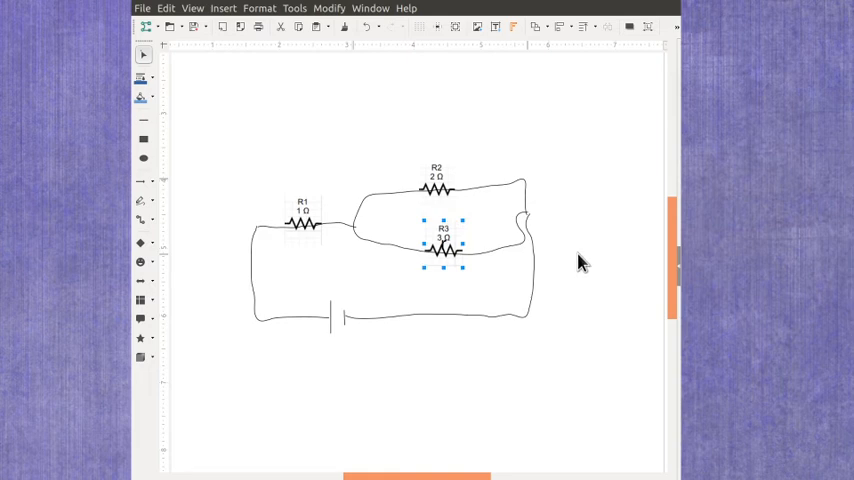
mouse_move(438, 313)
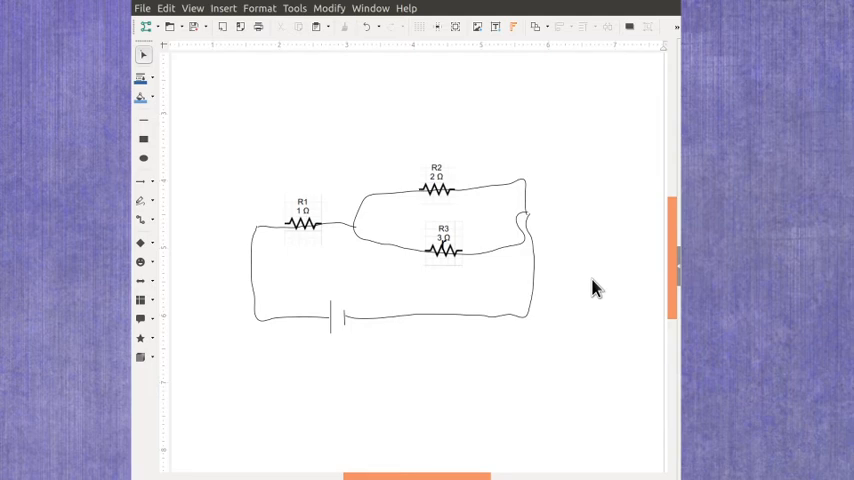
mouse_move(558, 288)
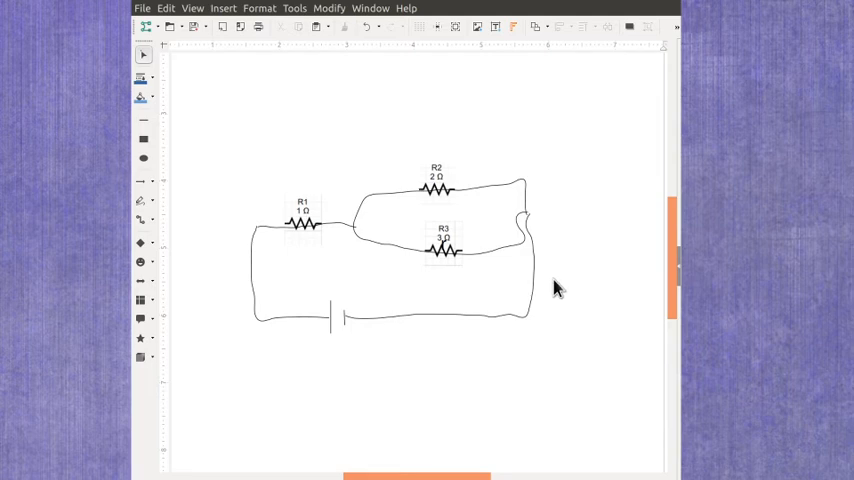
mouse_move(478, 213)
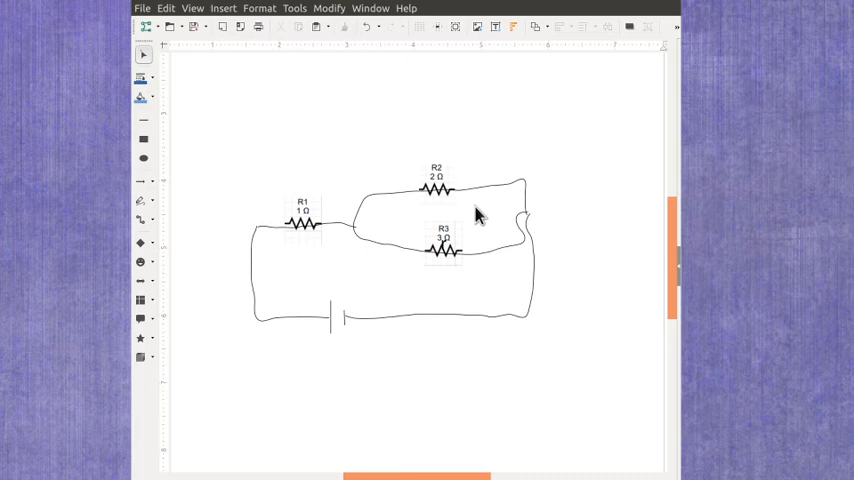
mouse_move(435, 278)
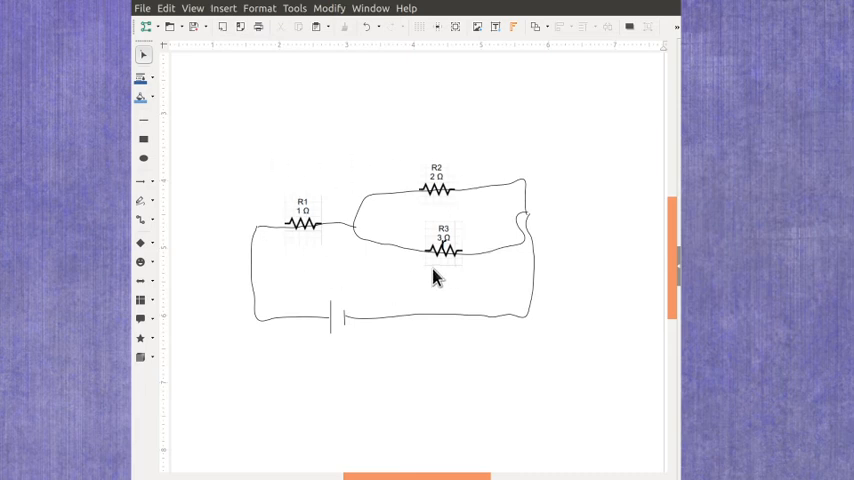
mouse_move(443, 293)
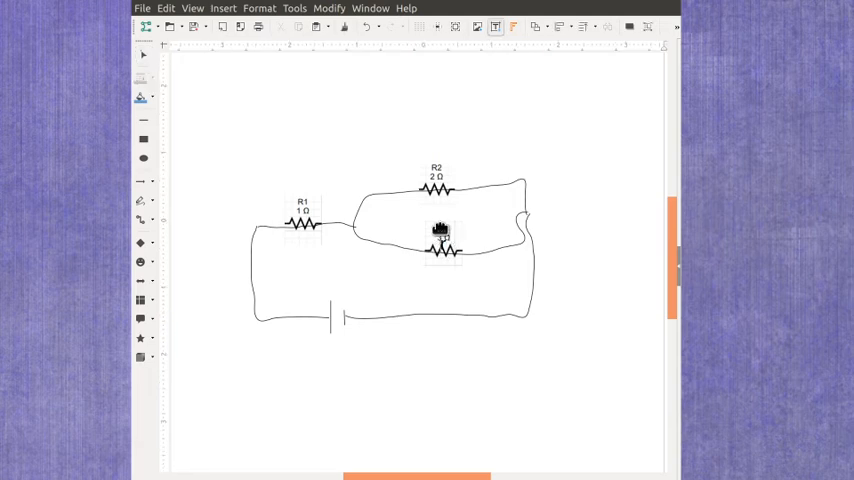
- Move R3 up from the lower branch onto the upper parallel branch
drag(440, 235, 483, 150)
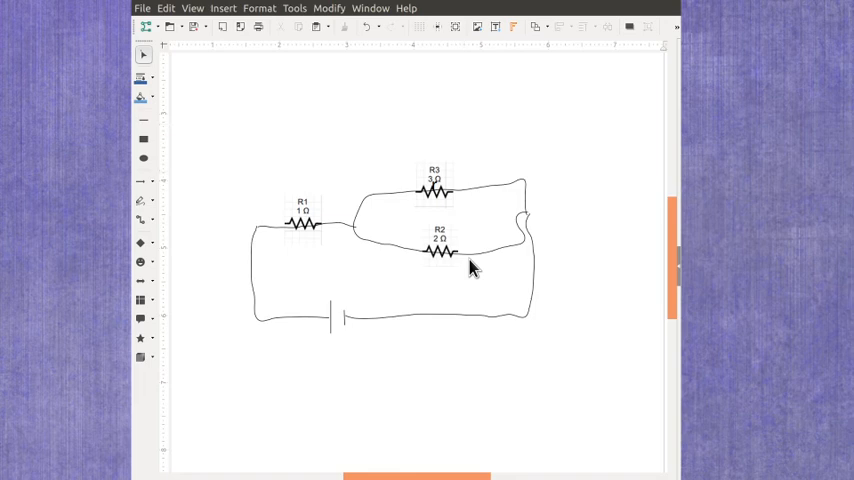
mouse_move(488, 251)
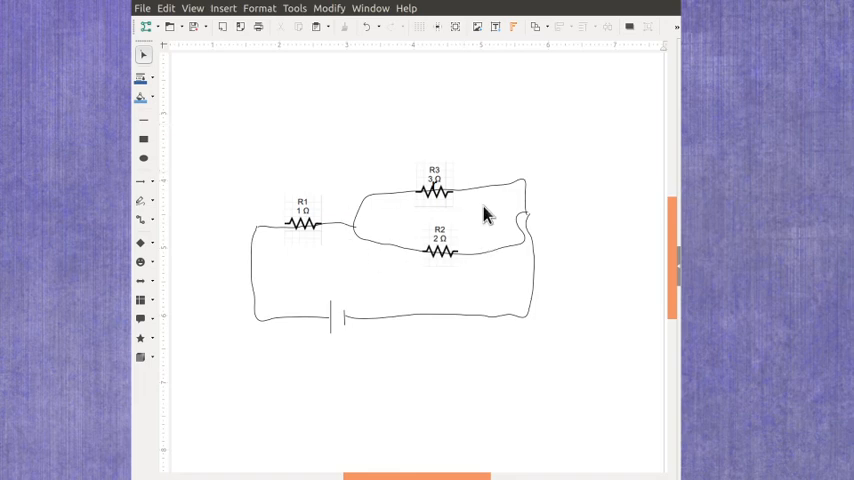
mouse_move(528, 281)
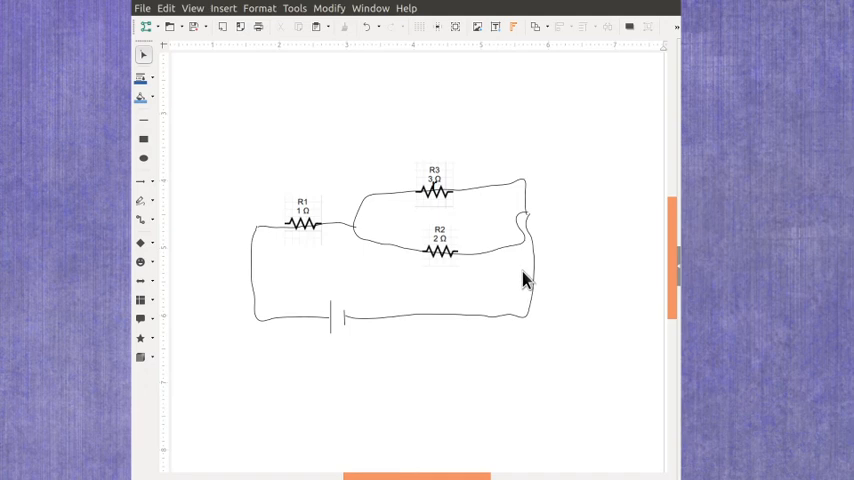
mouse_move(335, 170)
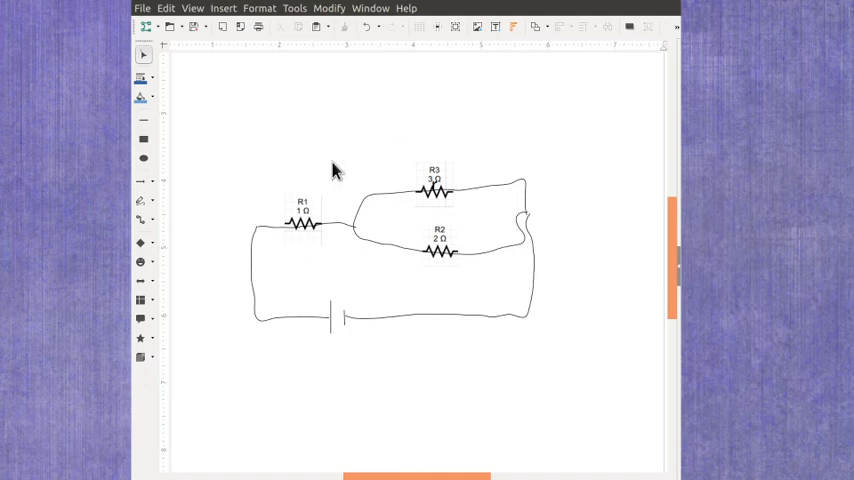